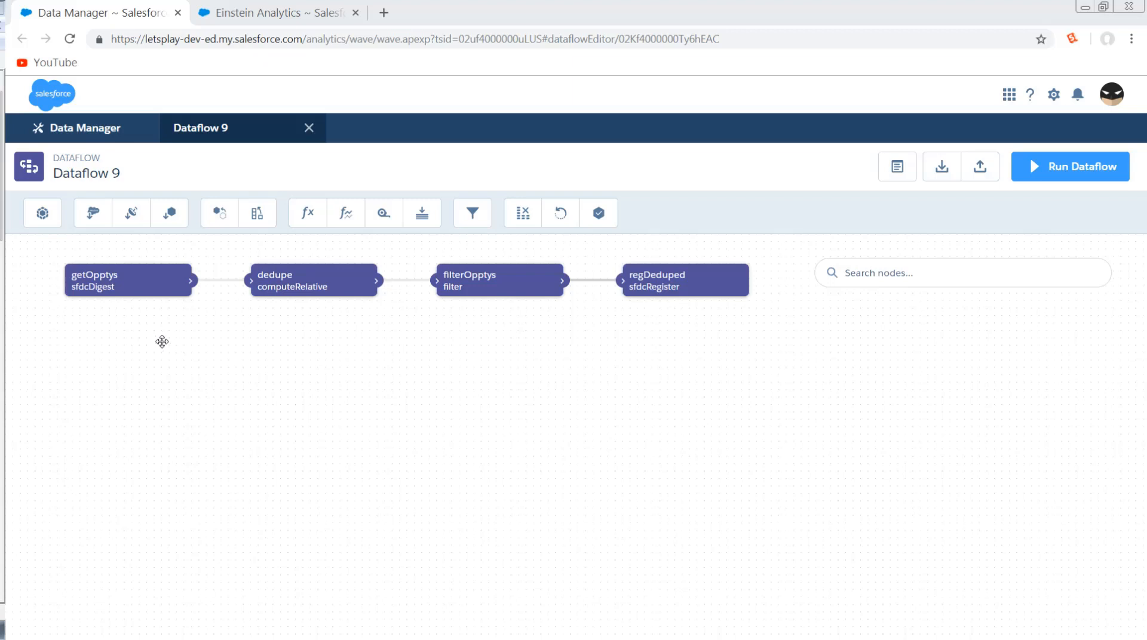
{"action": "mouse_move", "coordinate": [132, 353]}
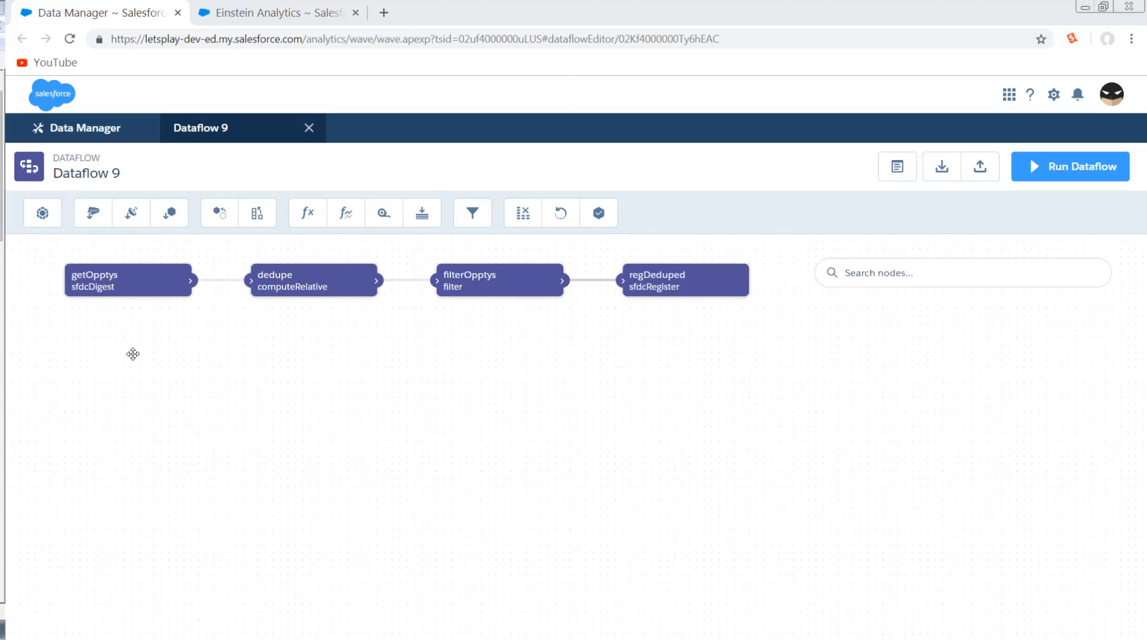
{"action": "mouse_move", "coordinate": [131, 359]}
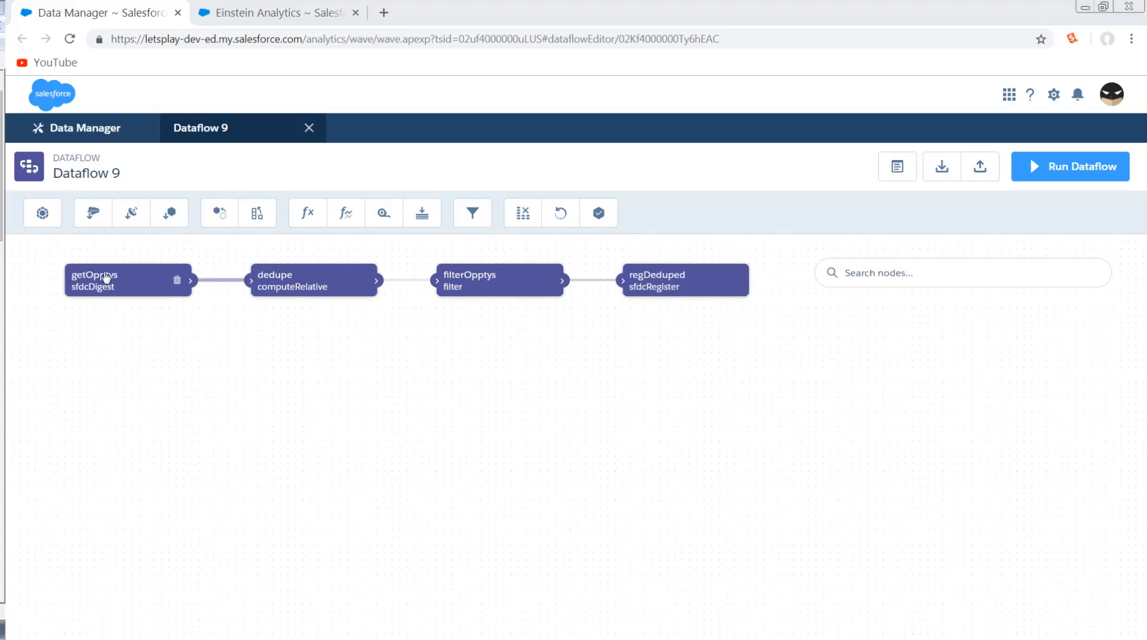
{"action": "mouse_move", "coordinate": [108, 282]}
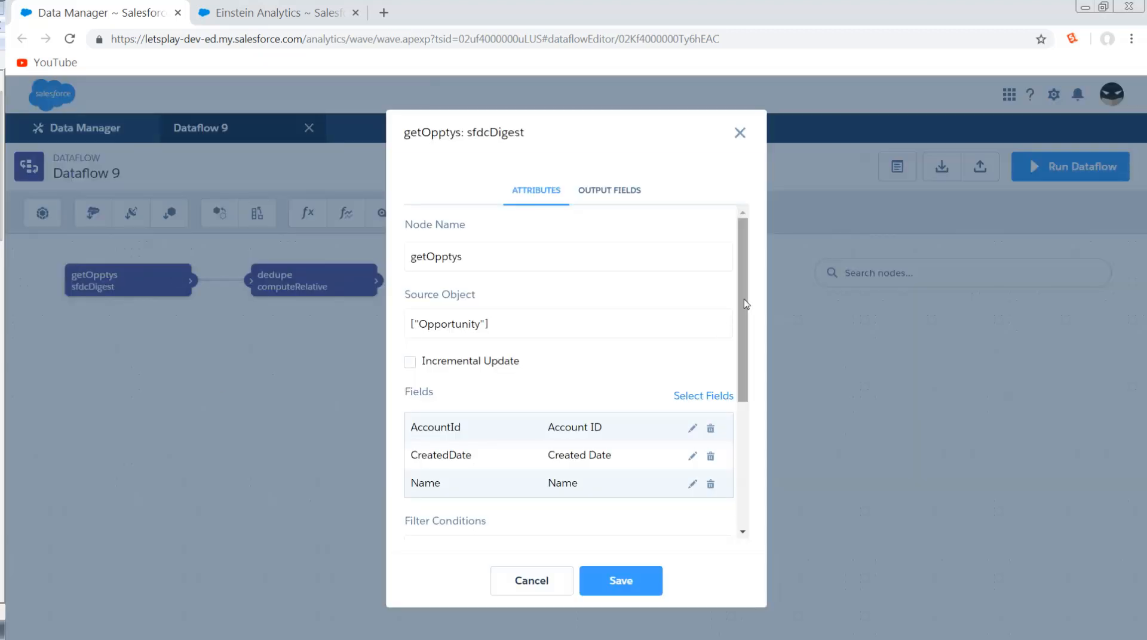
Step: Review the getOpptys extract fields (AccountId, CreatedDate, Name) and close its settings
{"action": "scroll", "scroll_direction": "down", "scroll_amount": 3}
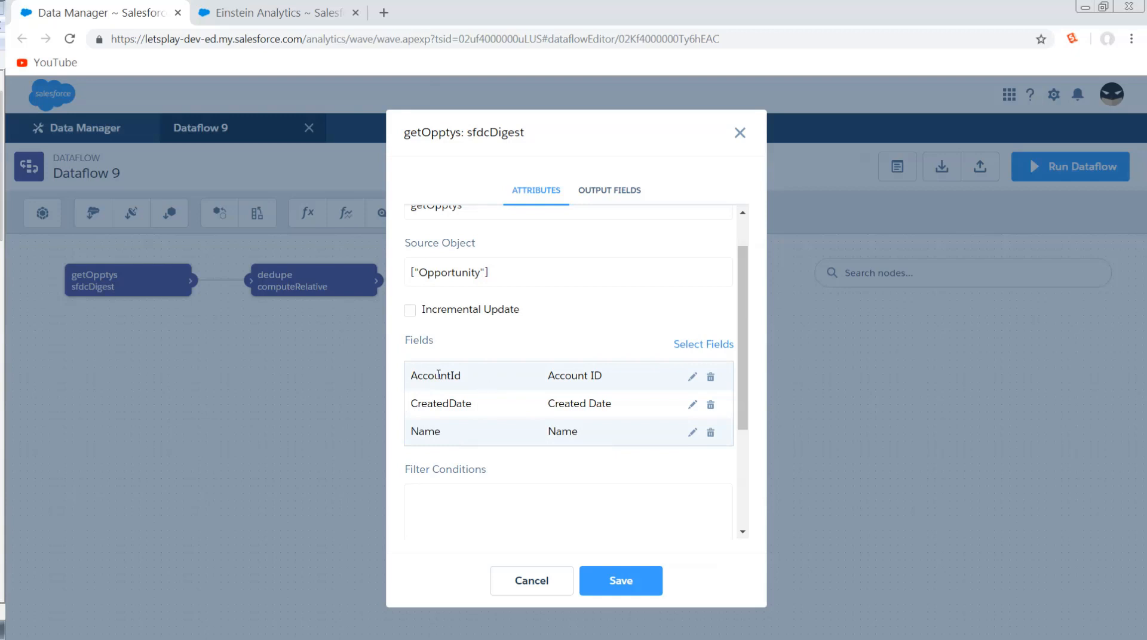
{"action": "left_click", "coordinate": [620, 581]}
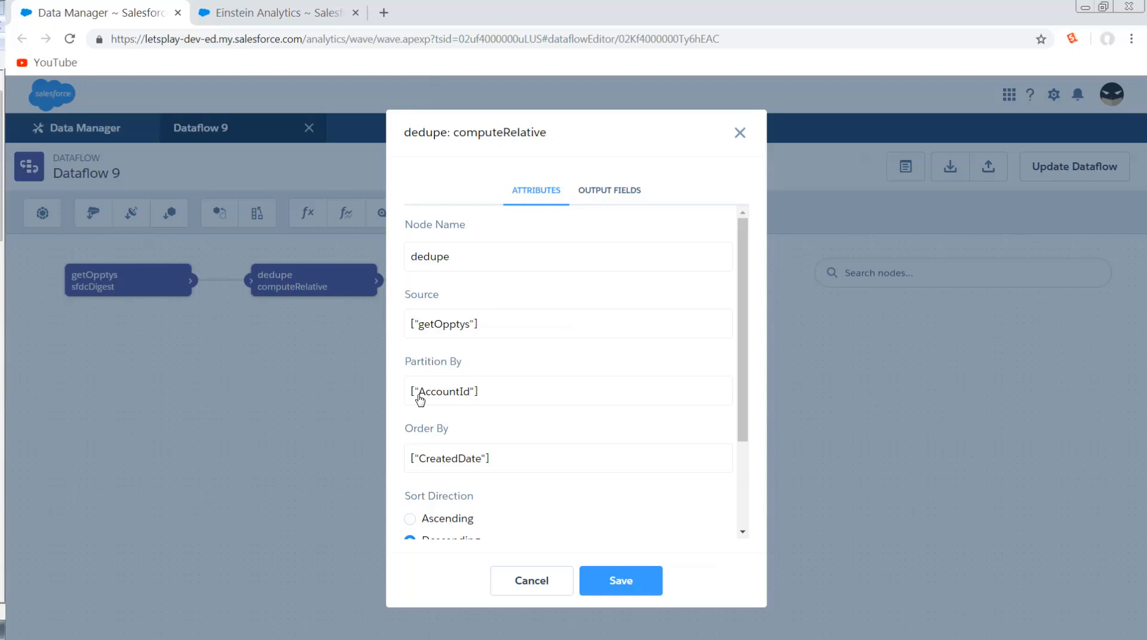
{"action": "mouse_move", "coordinate": [451, 408]}
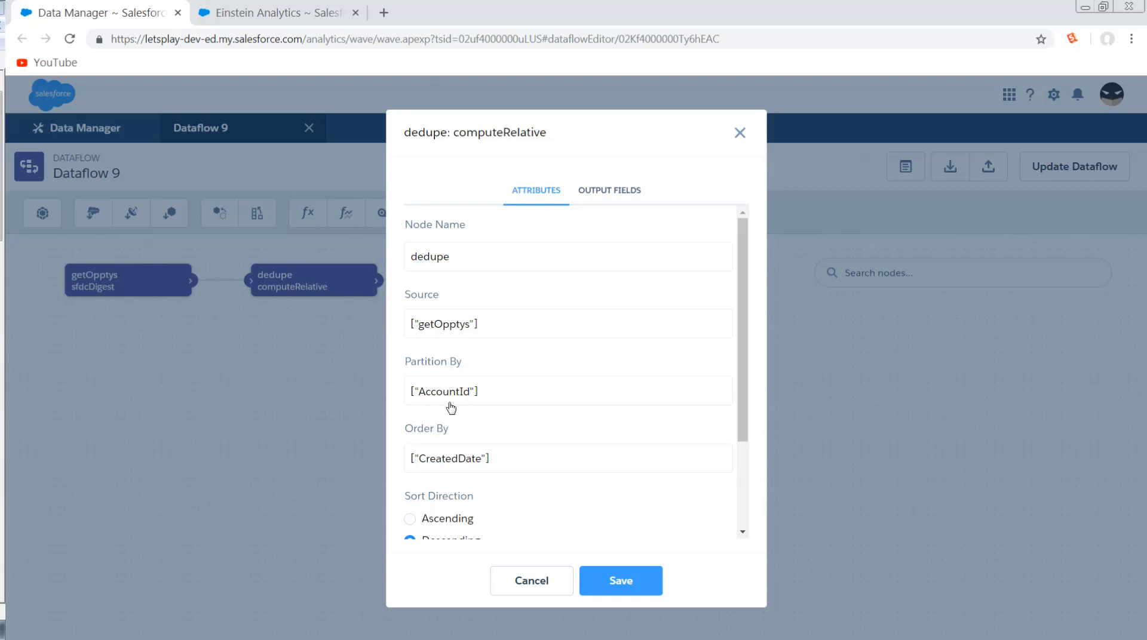
{"action": "mouse_move", "coordinate": [497, 408]}
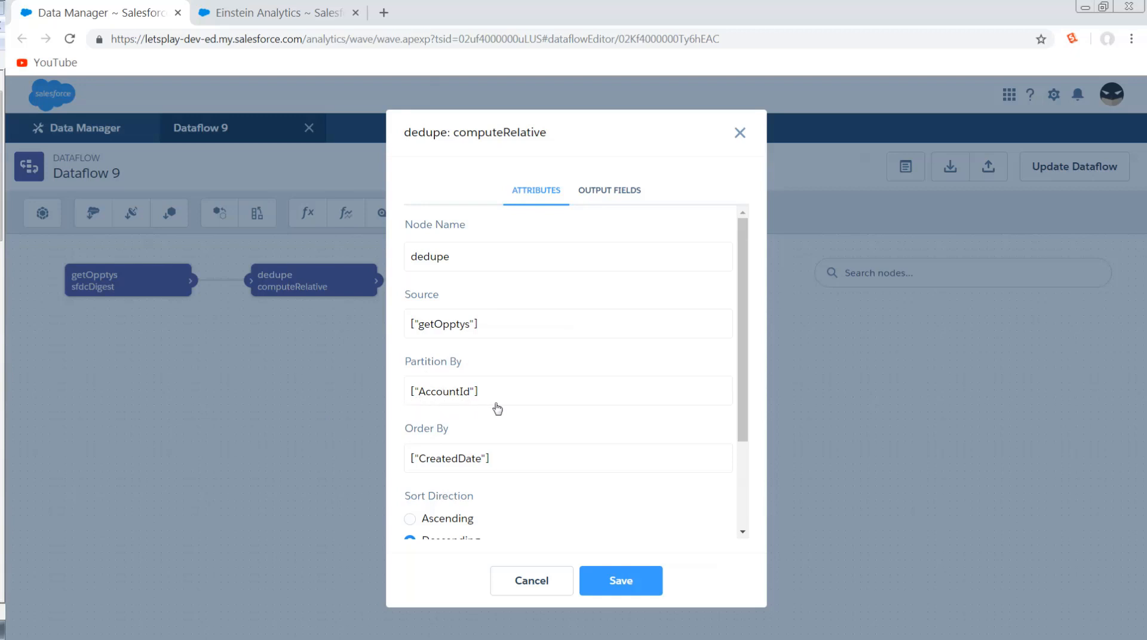
Step: Scroll past Partition By AccountId and Order By CreatedDate to edit the FirstAcct computed field
{"action": "scroll", "scroll_direction": "down", "scroll_amount": 3}
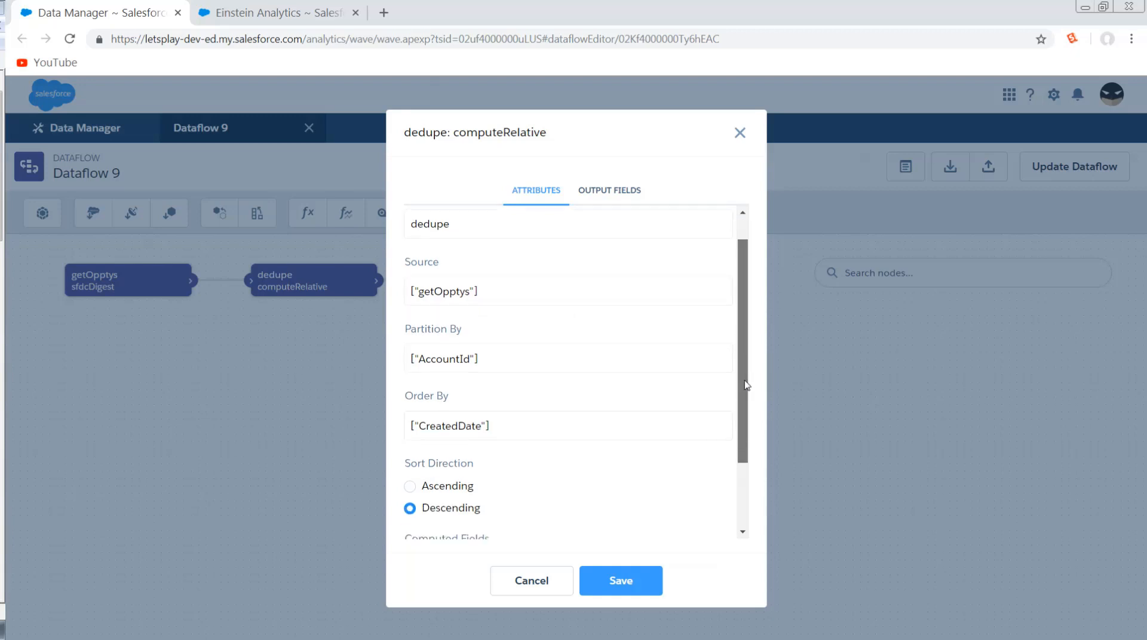
{"action": "scroll", "scroll_direction": "down", "scroll_amount": 3}
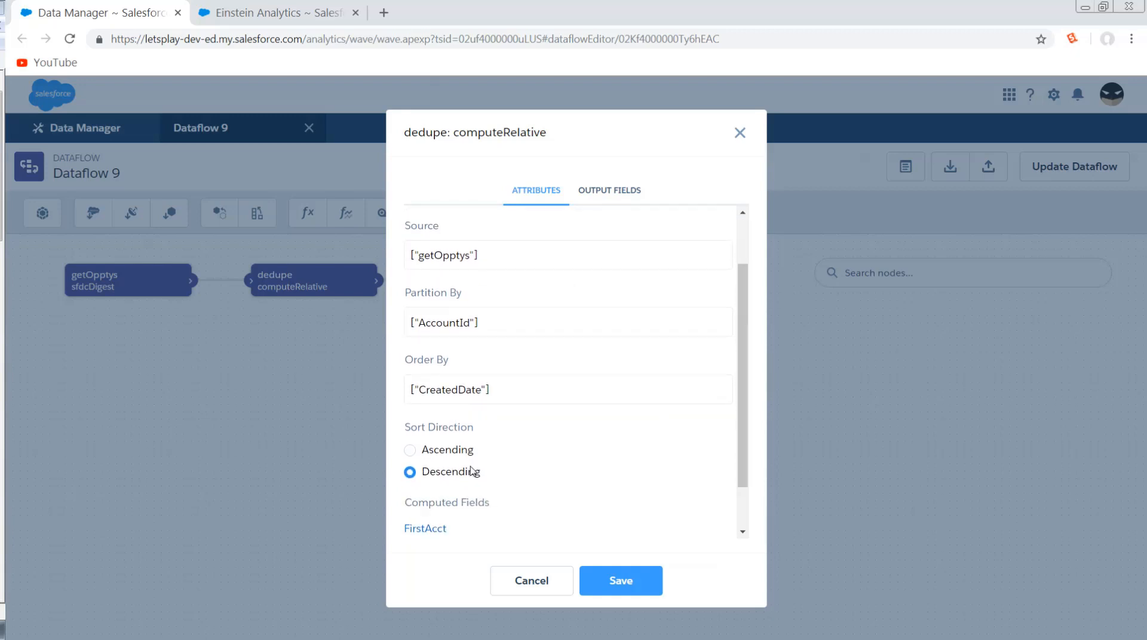
{"action": "mouse_move", "coordinate": [476, 299]}
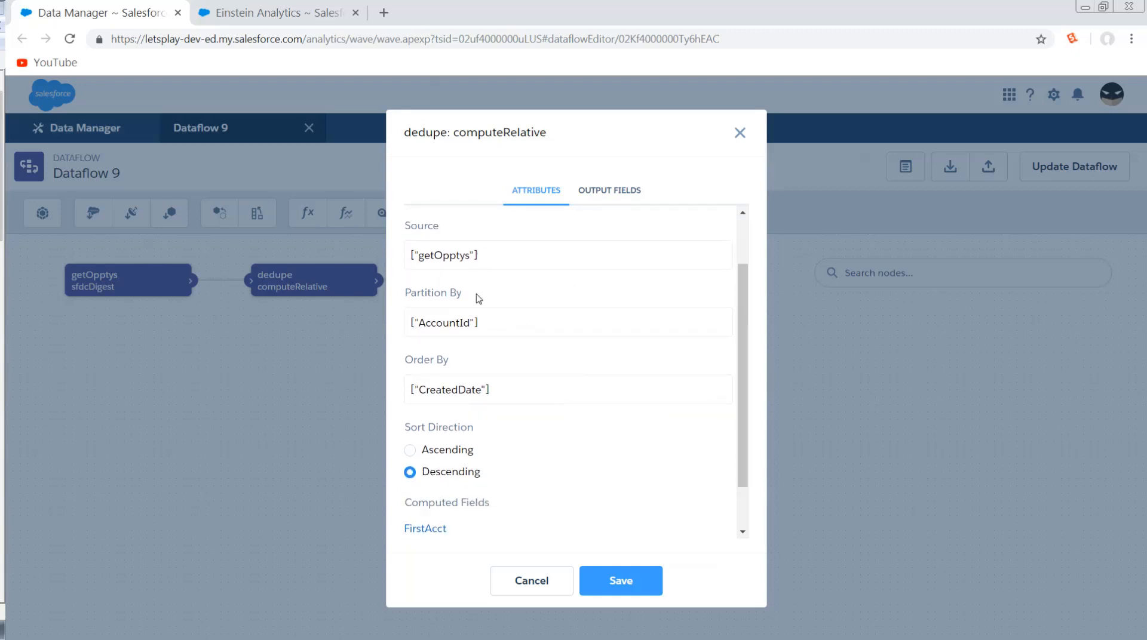
{"action": "mouse_move", "coordinate": [598, 490]}
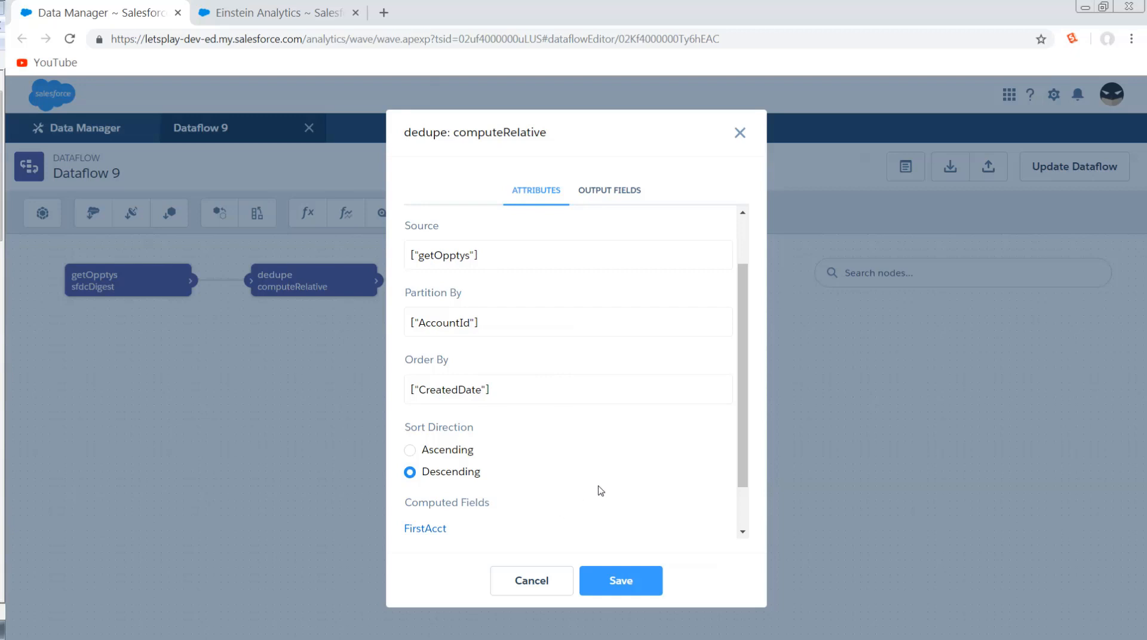
{"action": "scroll", "scroll_direction": "down", "scroll_amount": 3}
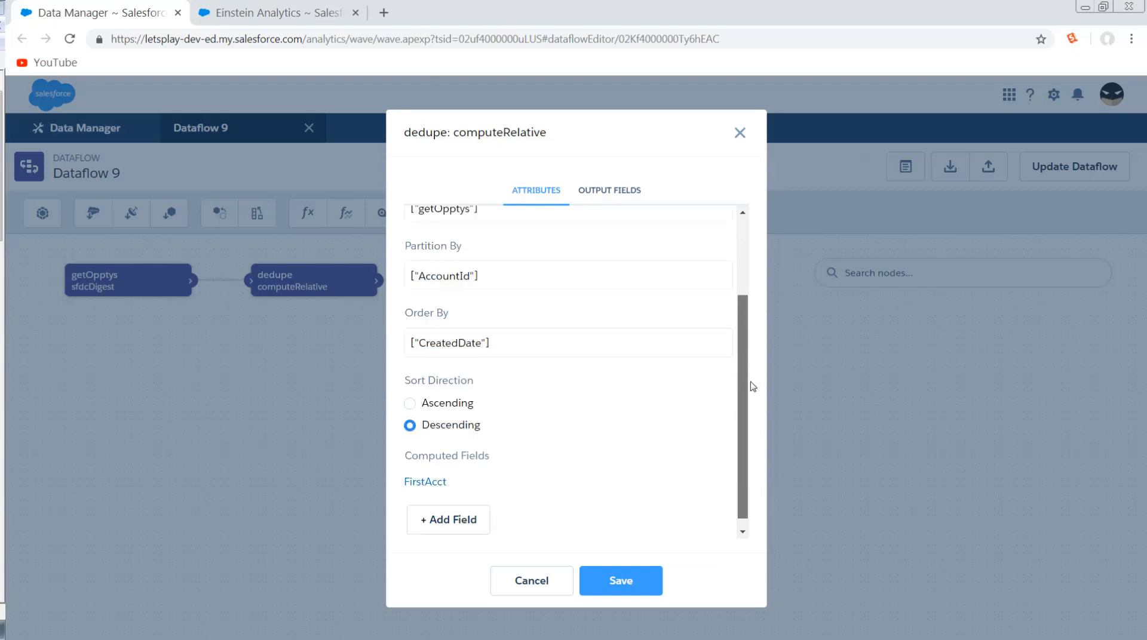
{"action": "scroll", "scroll_direction": "down", "scroll_amount": 3}
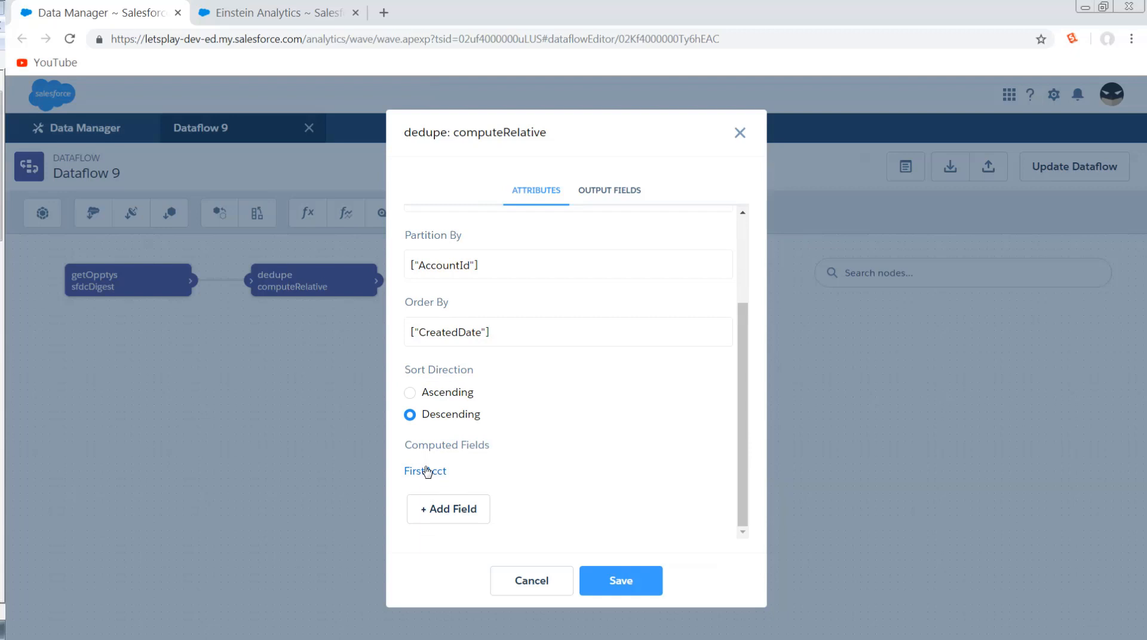
{"action": "left_click", "coordinate": [424, 471]}
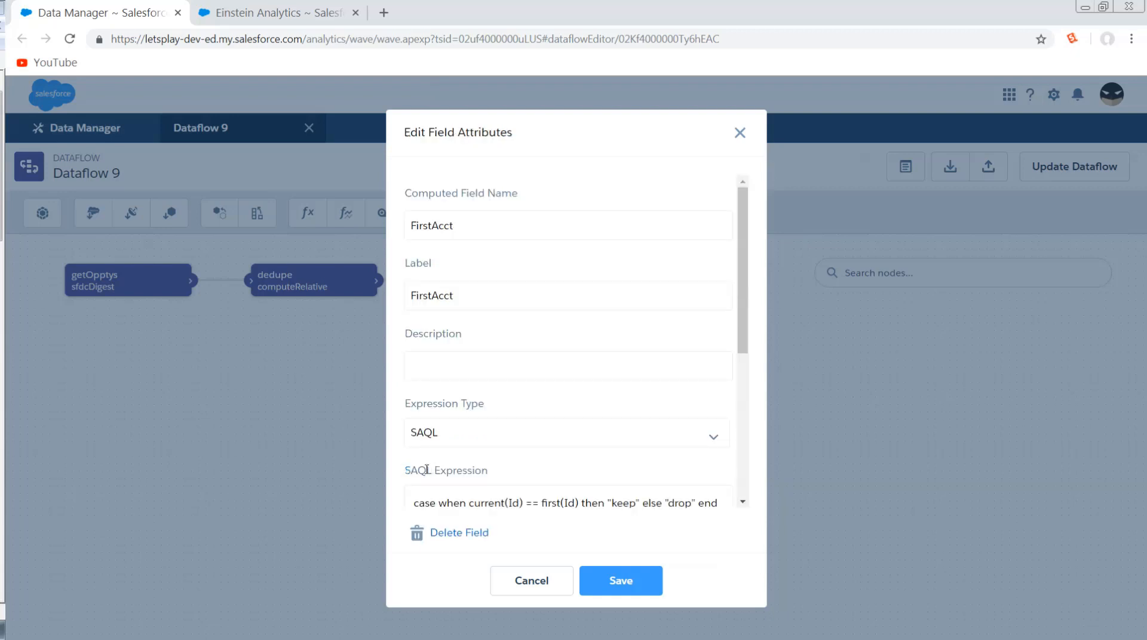
Step: Review FirstAcct as a Text SAQL expression returning keep or drop, then cancel without changes
{"action": "scroll", "scroll_direction": "down", "scroll_amount": 3}
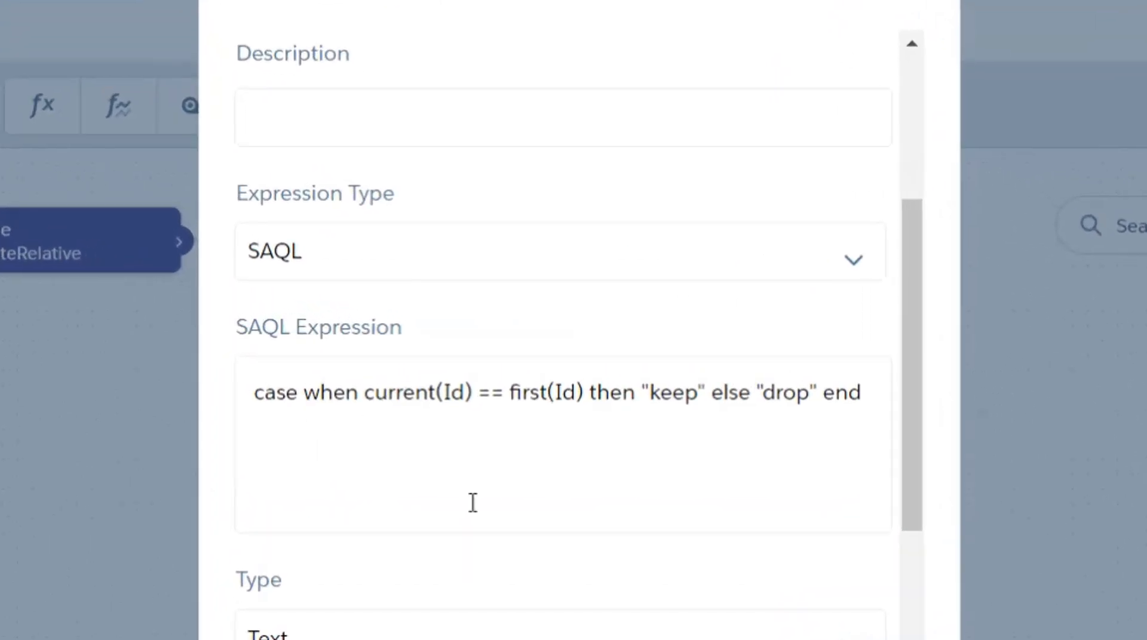
{"action": "mouse_move", "coordinate": [666, 396]}
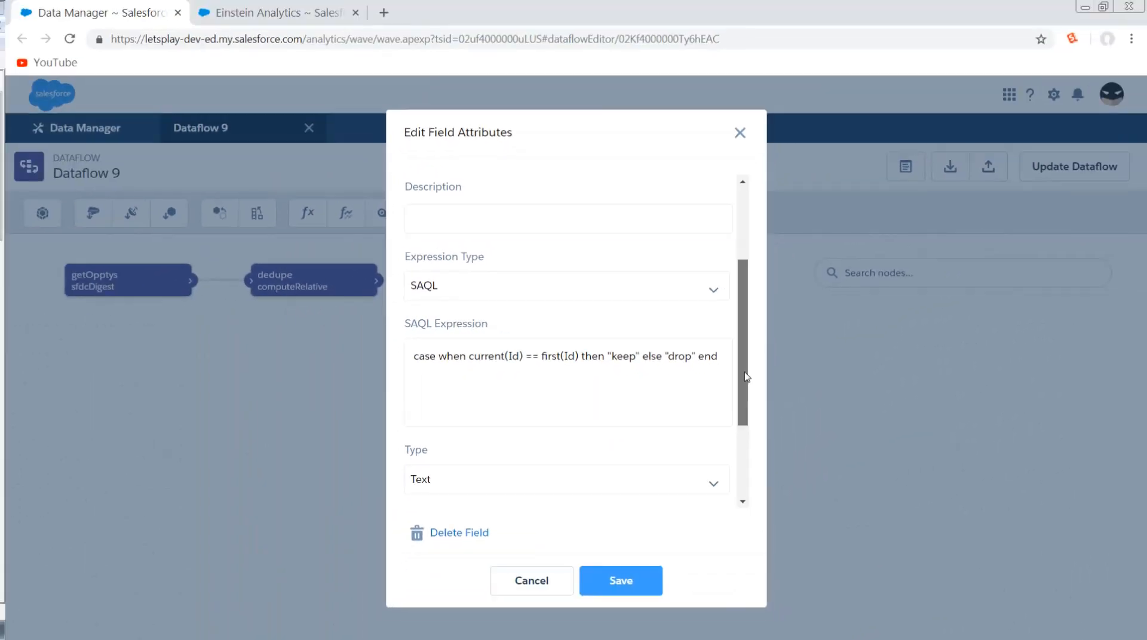
{"action": "scroll", "scroll_direction": "down", "scroll_amount": 3}
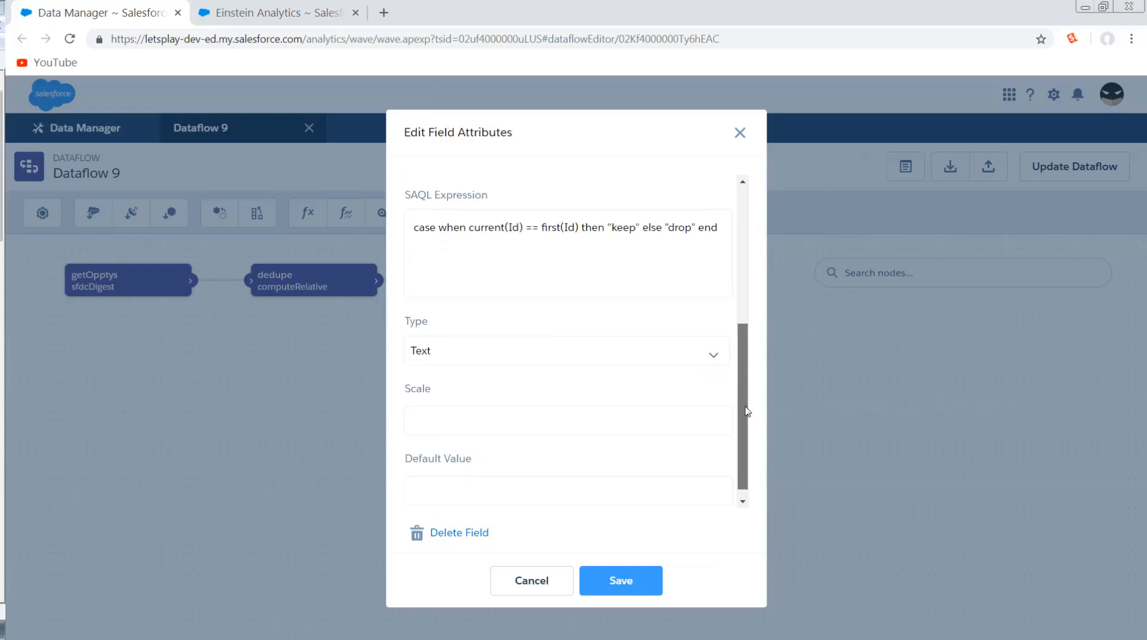
{"action": "left_click", "coordinate": [620, 581]}
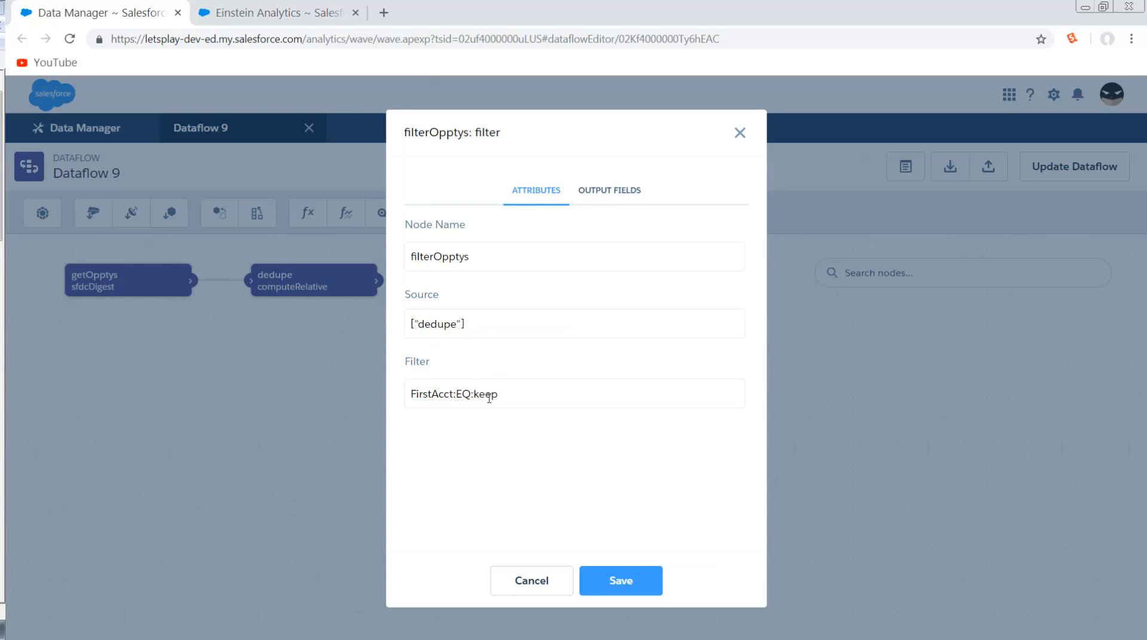
Step: Review the filterOpptys FirstAcct:EQ:keep filter and the regDeduped alias OneOpptyPerAcct, closing both
{"action": "left_click", "coordinate": [620, 580]}
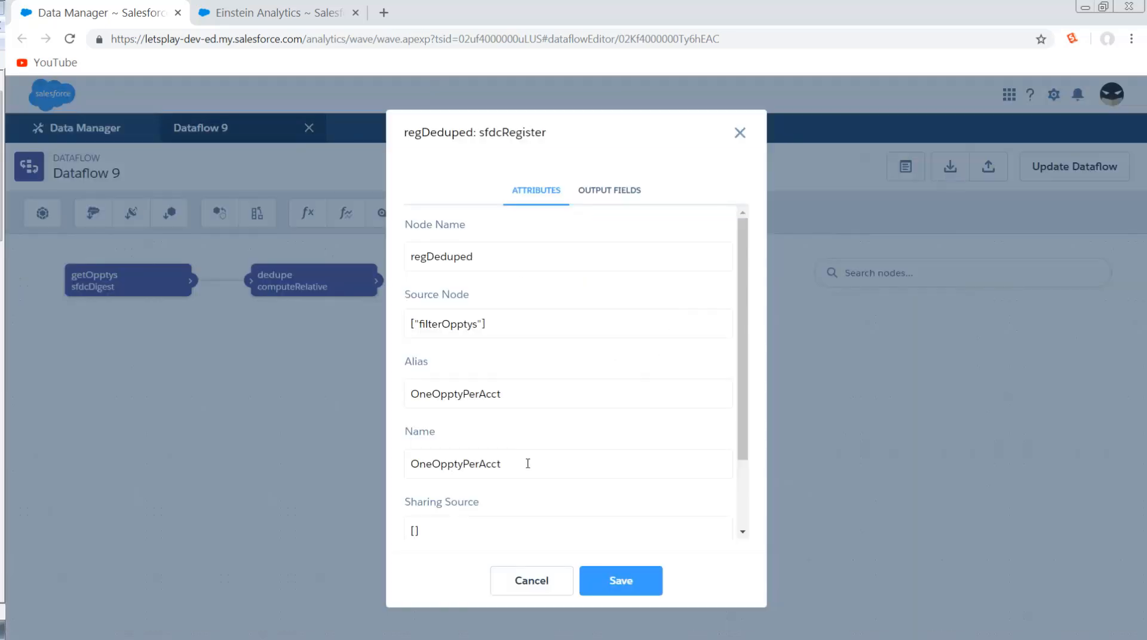
{"action": "left_click", "coordinate": [620, 581]}
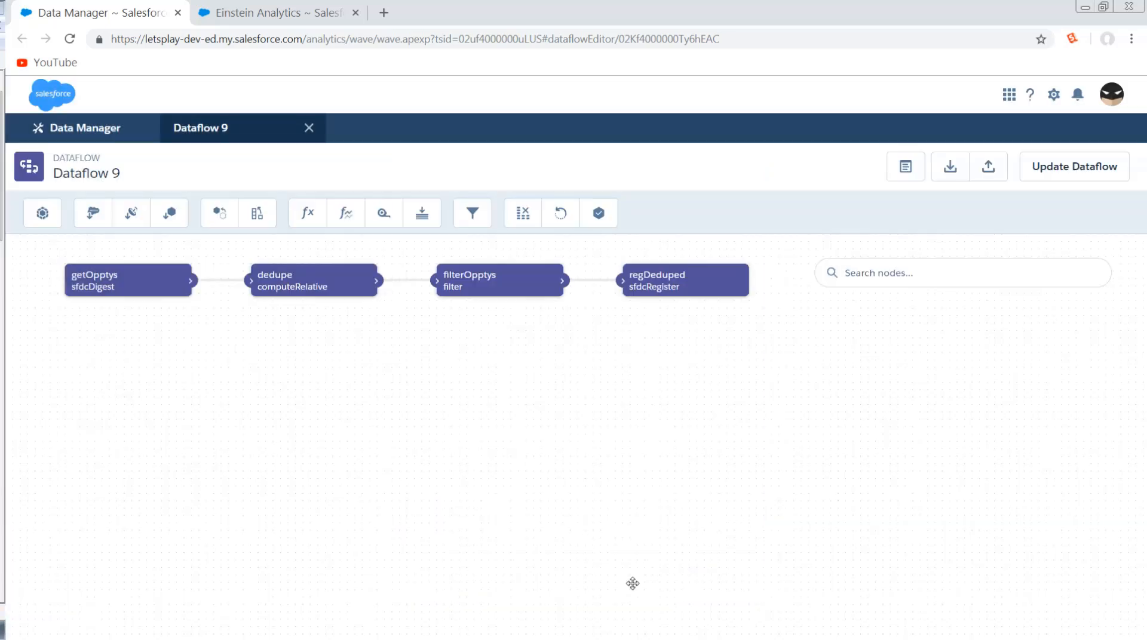
Step: Explore the OneOpptyPerAcct dataset in a new lens showing a count of 497 rows
{"action": "left_click", "coordinate": [274, 12]}
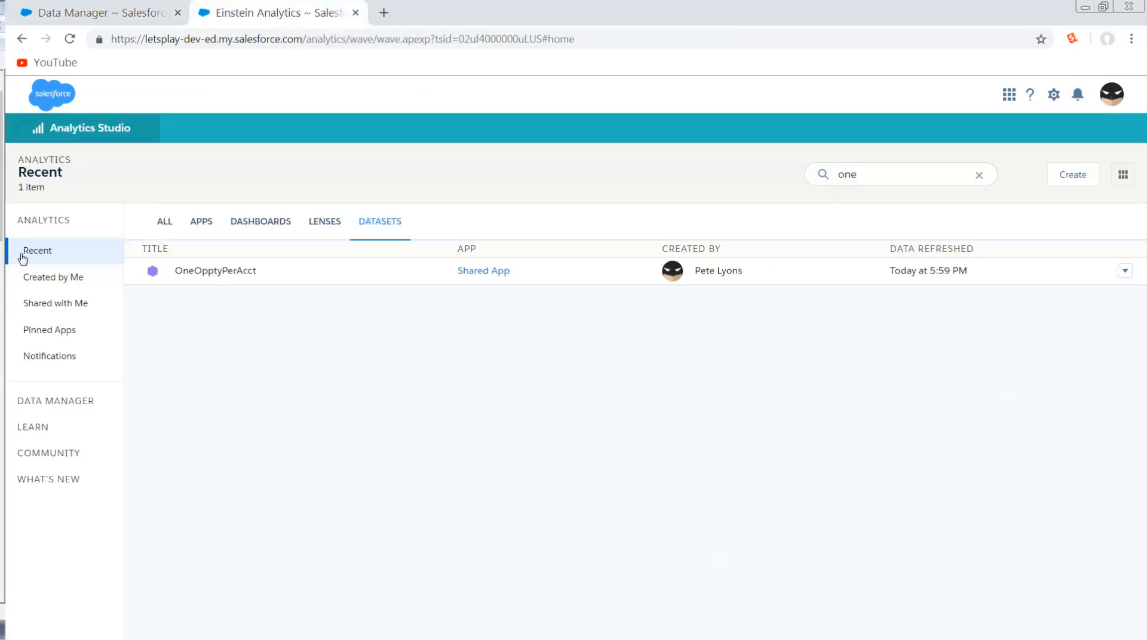
{"action": "left_click", "coordinate": [215, 271]}
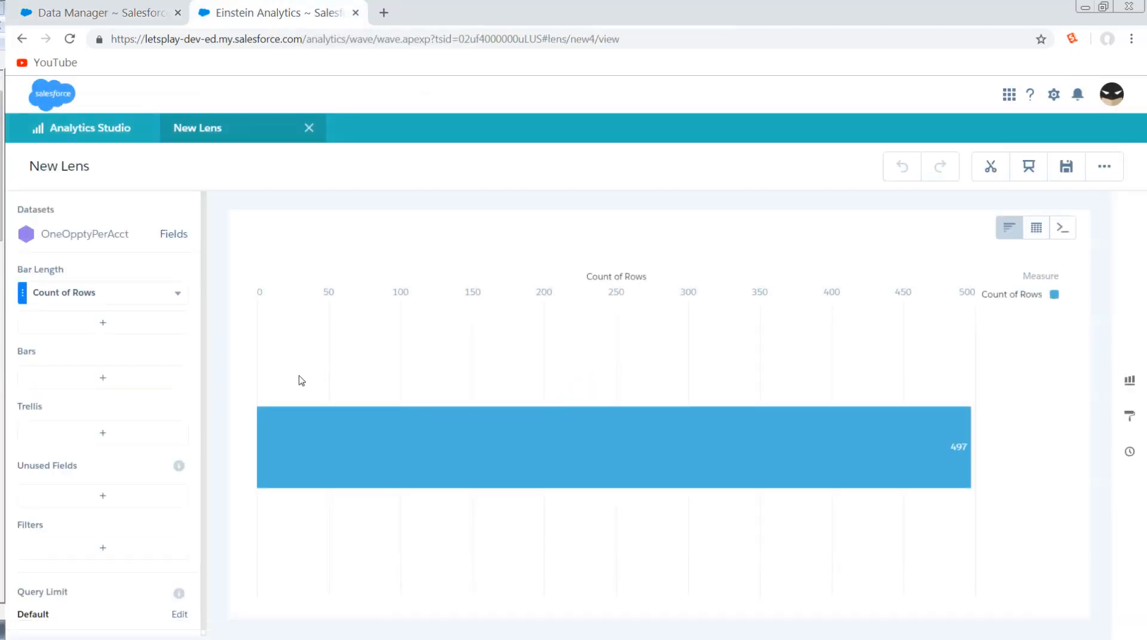
{"action": "mouse_move", "coordinate": [951, 449]}
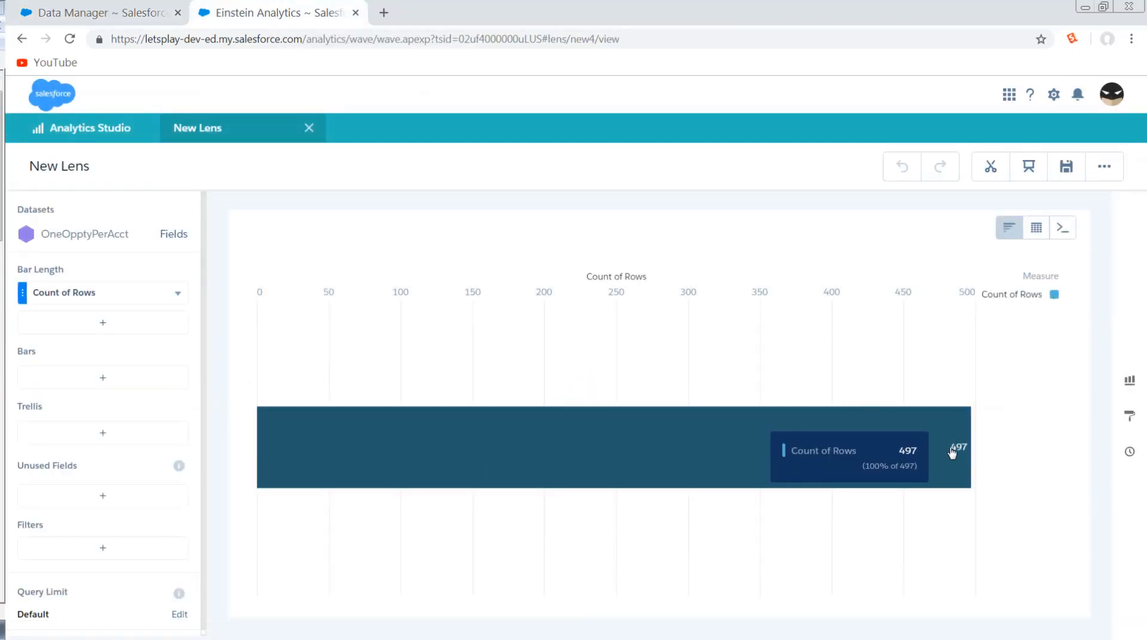
{"action": "mouse_move", "coordinate": [289, 570]}
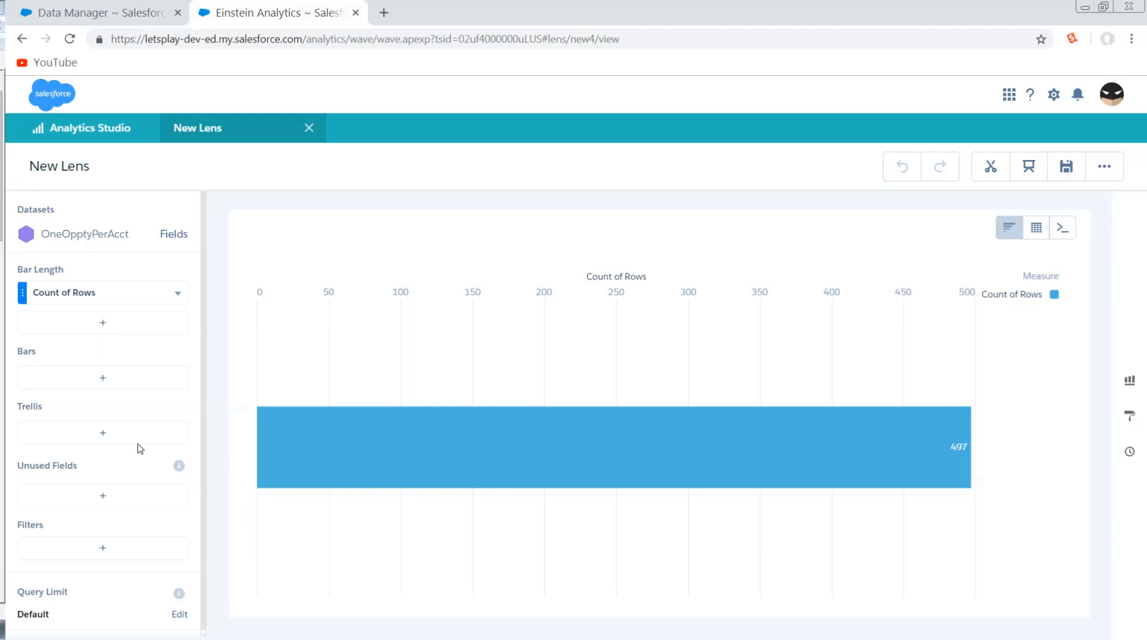
Step: Group the lens bars by Account ID and check every account counts 1
{"action": "left_click", "coordinate": [103, 377]}
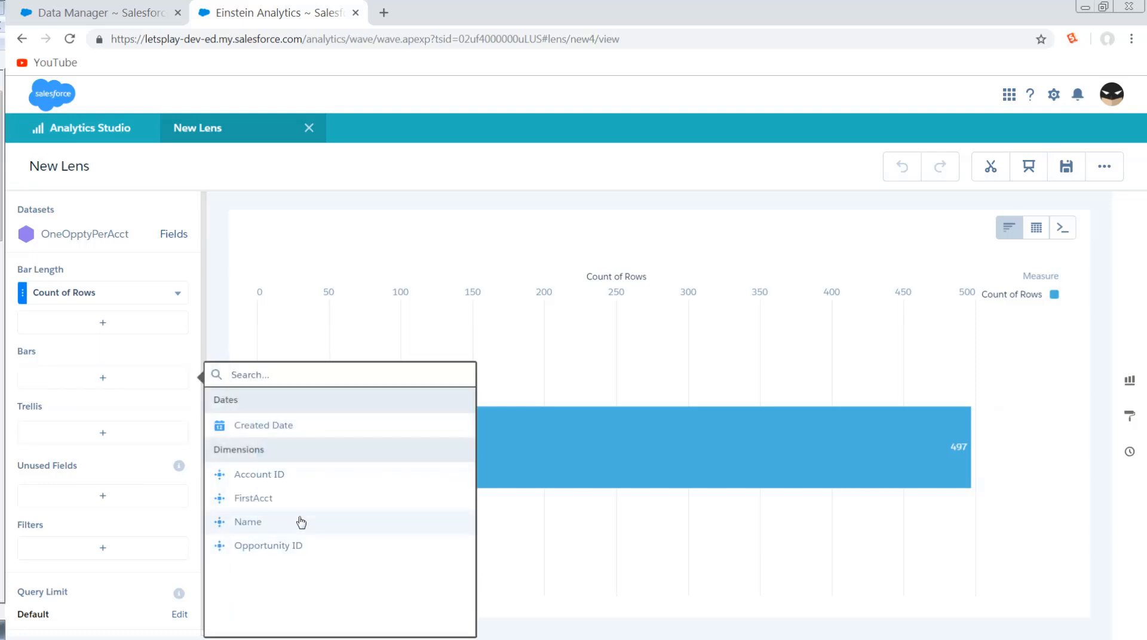
{"action": "left_click", "coordinate": [258, 474]}
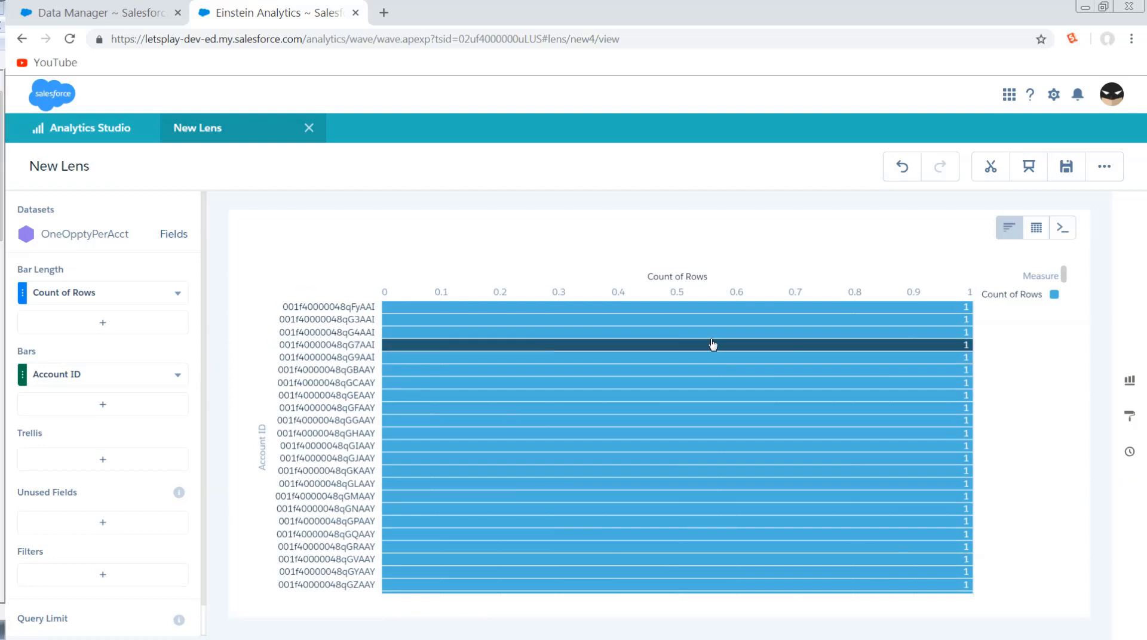
{"action": "scroll", "scroll_direction": "down", "scroll_amount": 3}
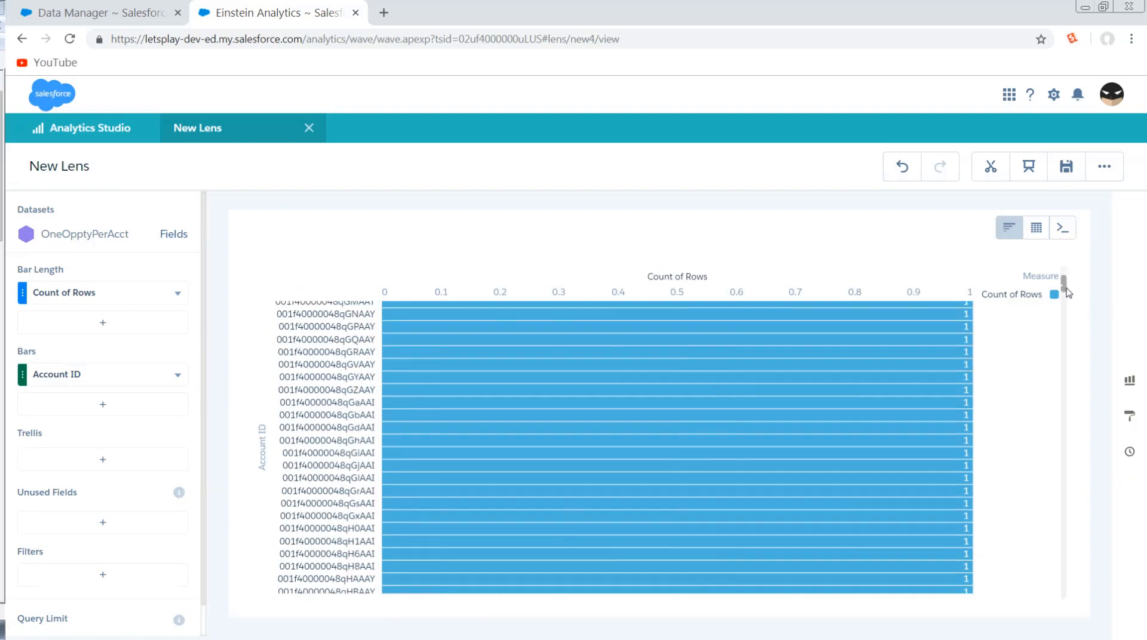